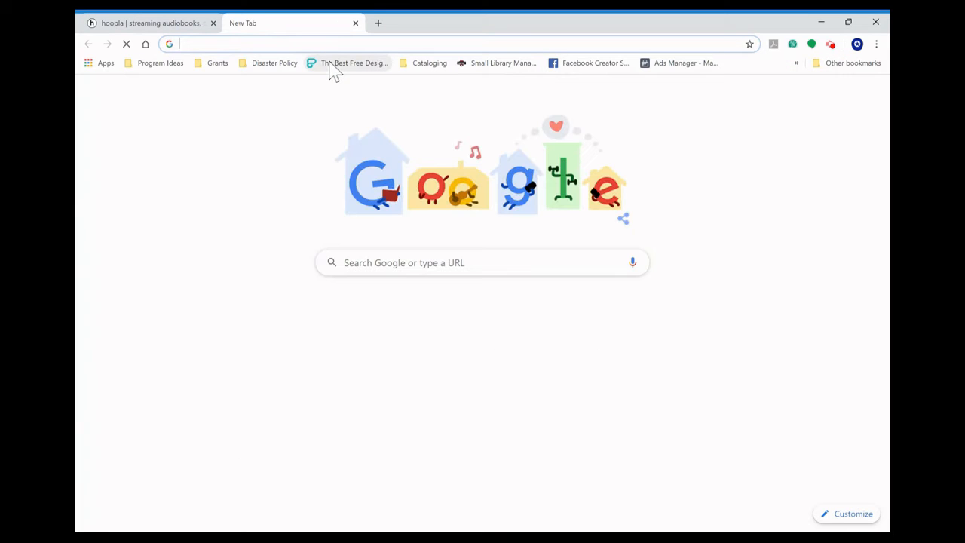
Visit lakedallas.com, open Get Your Library Card, and follow the online application link.
{"action": "type", "text": "lakedallas.com/387/Lake-Dallas-Public-Library"}
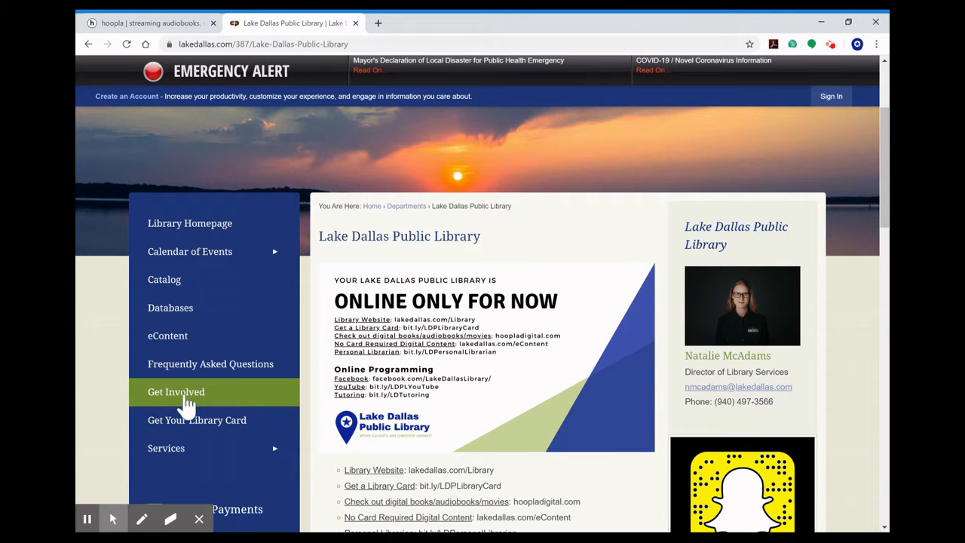
{"action": "left_click", "coordinate": [197, 420]}
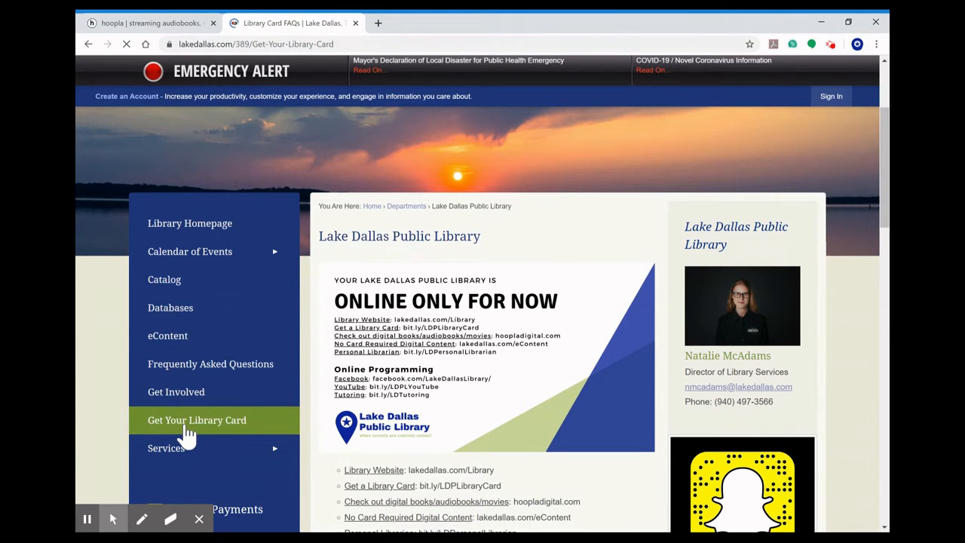
{"action": "left_click", "coordinate": [197, 420]}
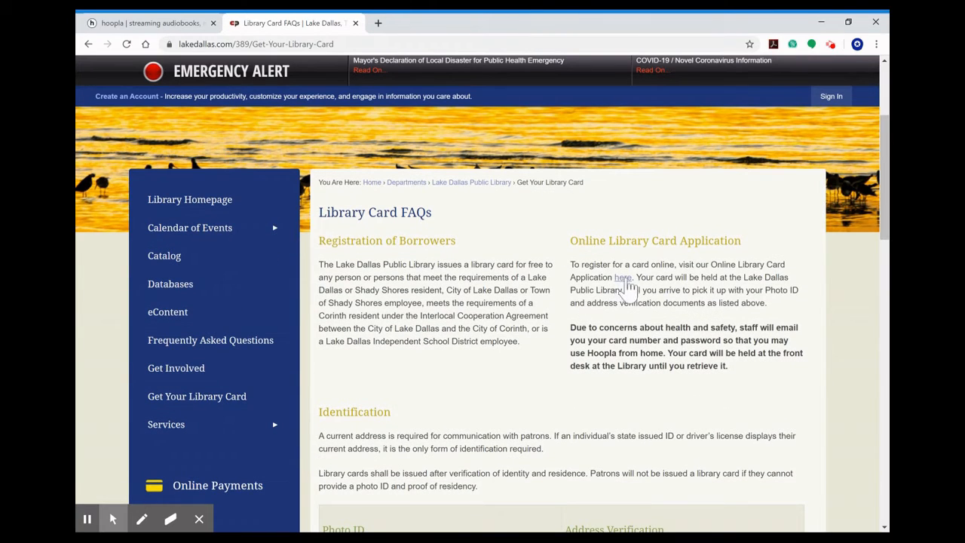
{"action": "left_click", "coordinate": [622, 276]}
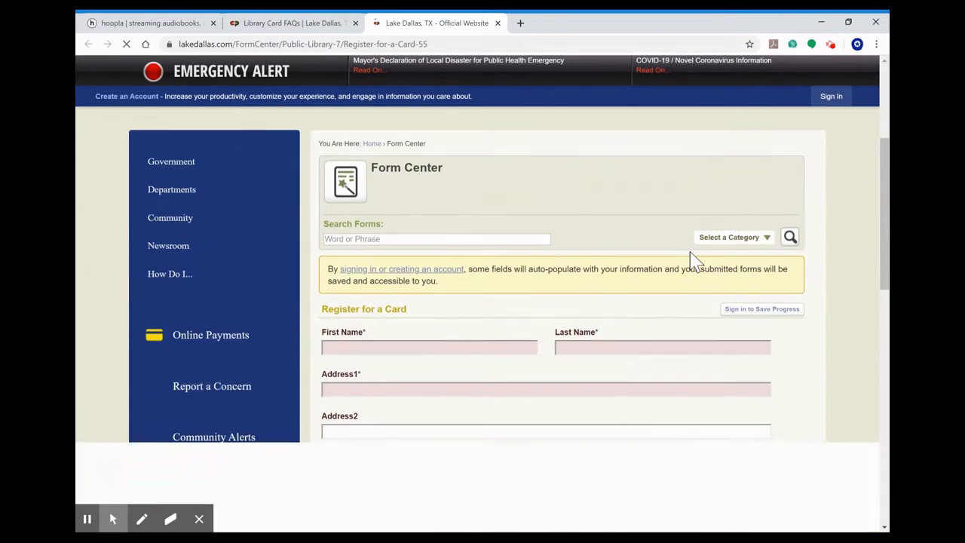
{"action": "scroll", "scroll_direction": "down", "scroll_amount": 3}
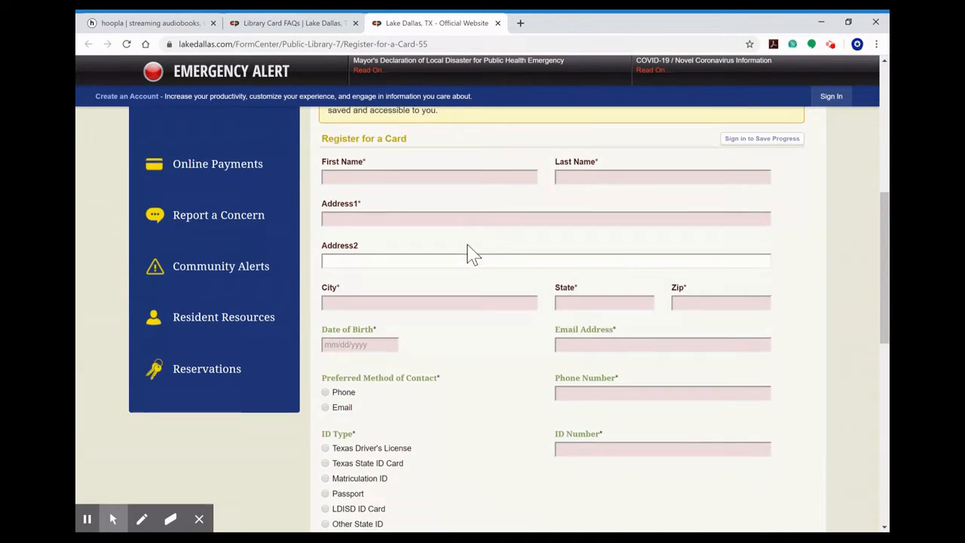
{"action": "scroll", "scroll_direction": "down", "scroll_amount": 3}
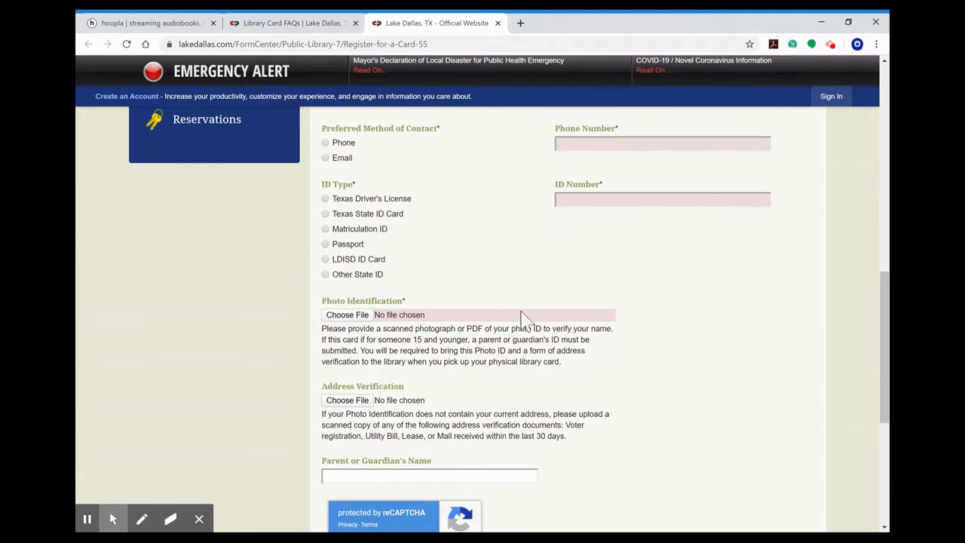
{"action": "scroll", "scroll_direction": "down", "scroll_amount": 3}
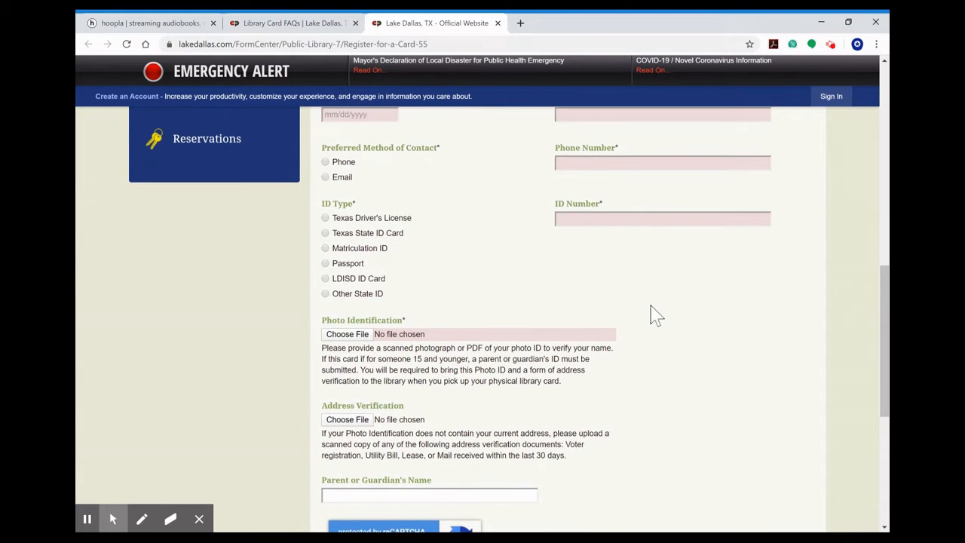
{"action": "scroll", "scroll_direction": "up", "scroll_amount": 3}
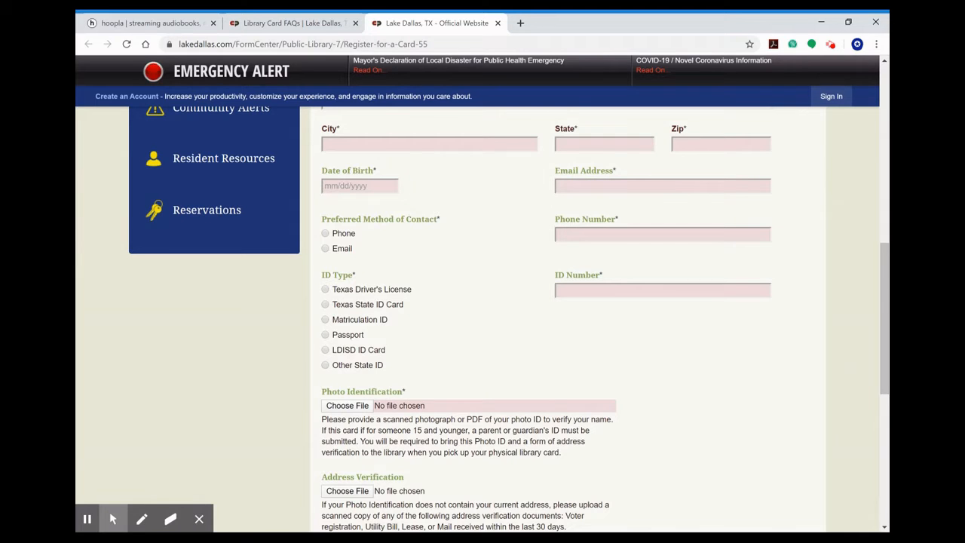
{"action": "scroll", "scroll_direction": "up", "scroll_amount": 3}
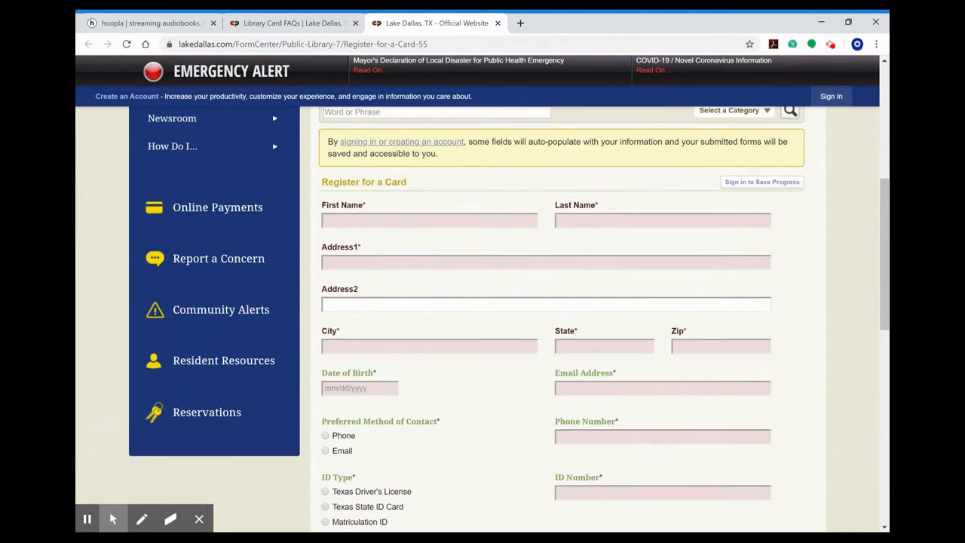
{"action": "scroll", "scroll_direction": "down", "scroll_amount": 3}
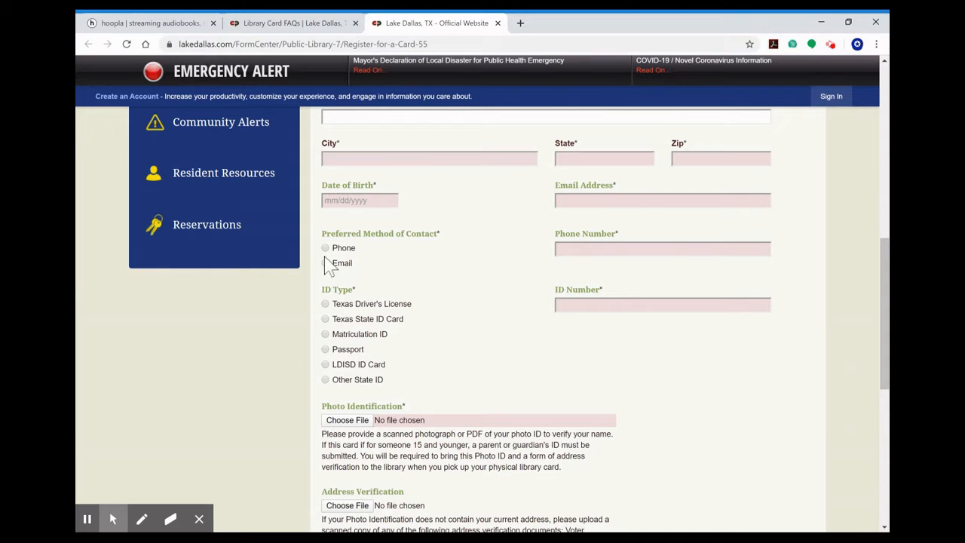
{"action": "mouse_move", "coordinate": [539, 389]}
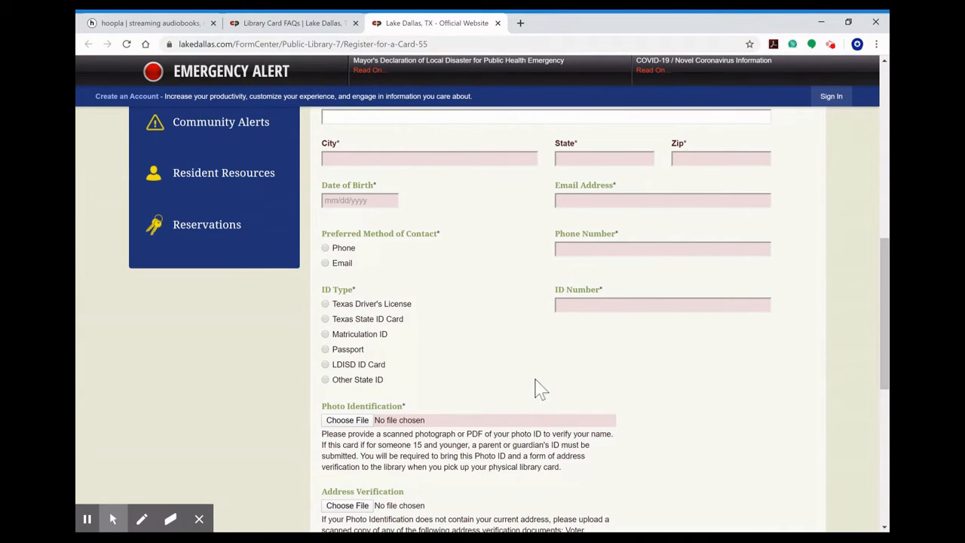
{"action": "scroll", "scroll_direction": "down", "scroll_amount": 3}
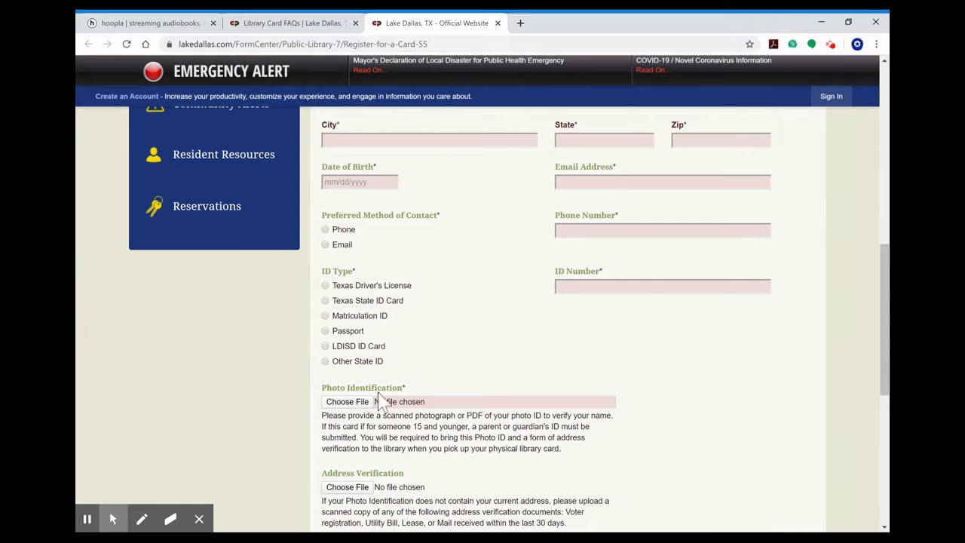
{"action": "mouse_move", "coordinate": [324, 418]}
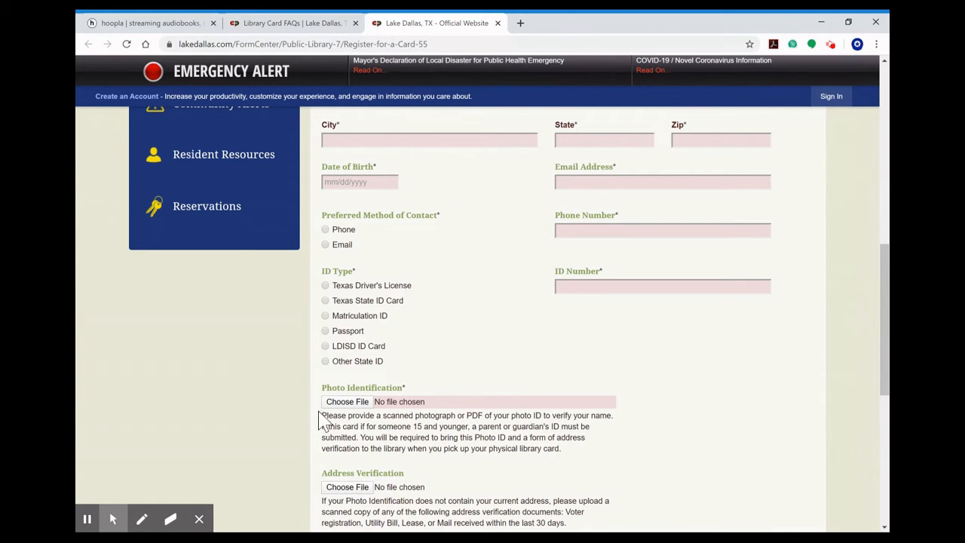
{"action": "scroll", "scroll_direction": "down", "scroll_amount": 3}
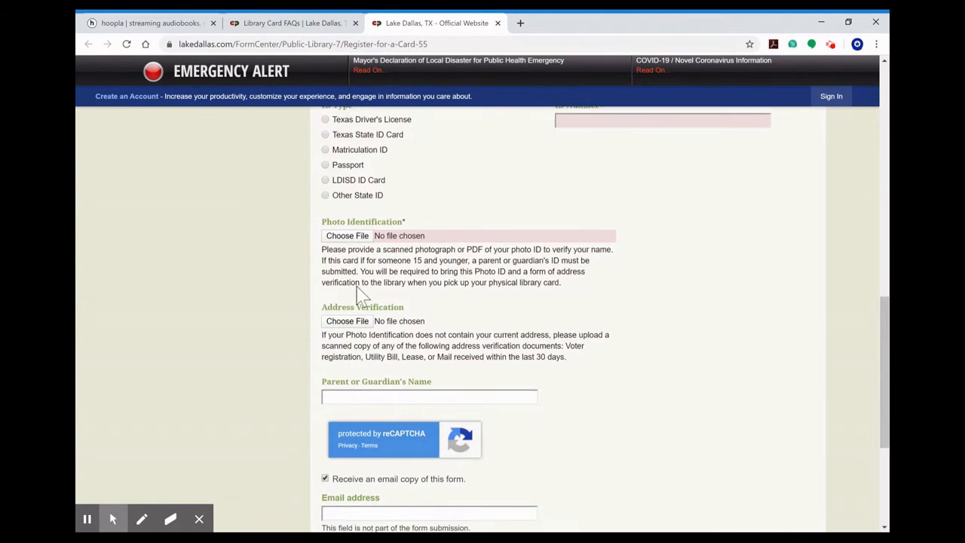
{"action": "scroll", "scroll_direction": "down", "scroll_amount": 3}
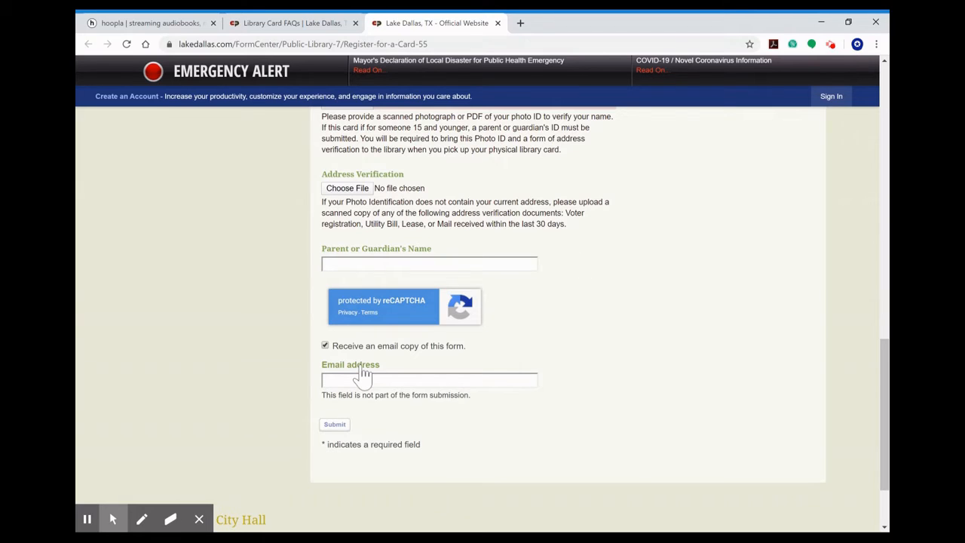
{"action": "mouse_move", "coordinate": [354, 434]}
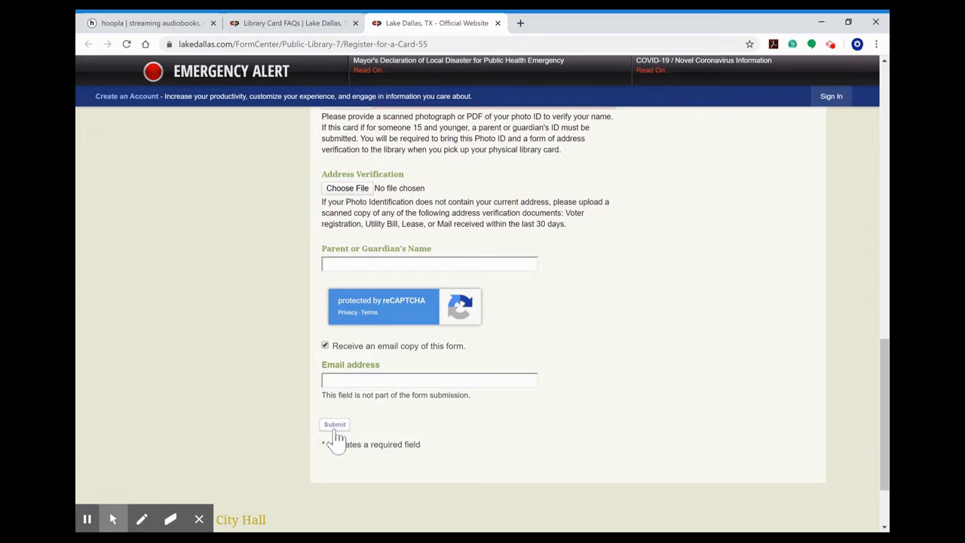
{"action": "mouse_move", "coordinate": [469, 398]}
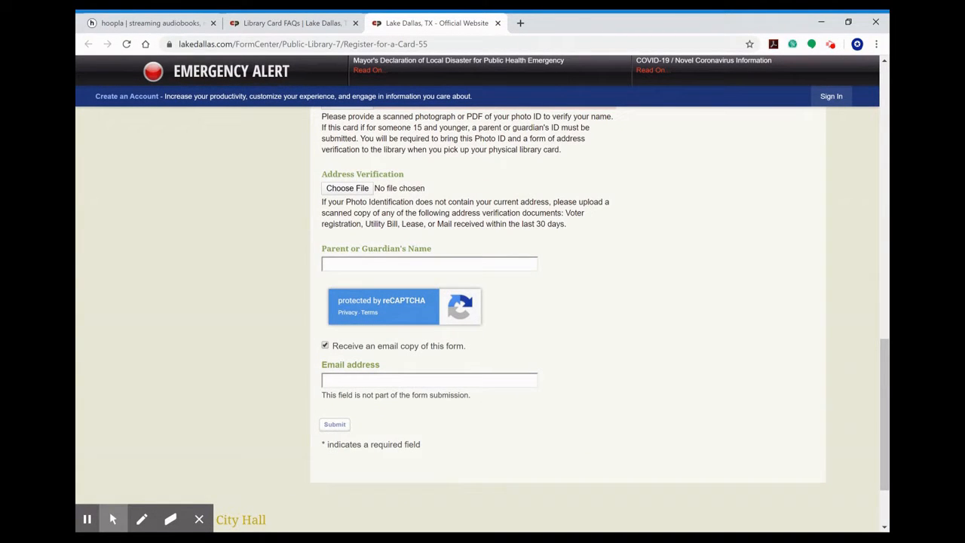
{"action": "scroll", "scroll_direction": "up", "scroll_amount": 3}
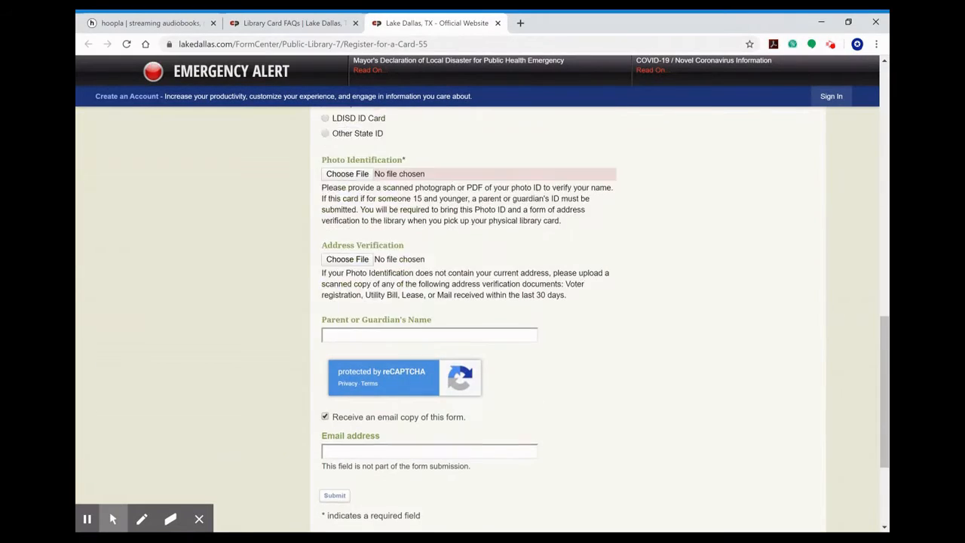
{"action": "scroll", "scroll_direction": "up", "scroll_amount": 3}
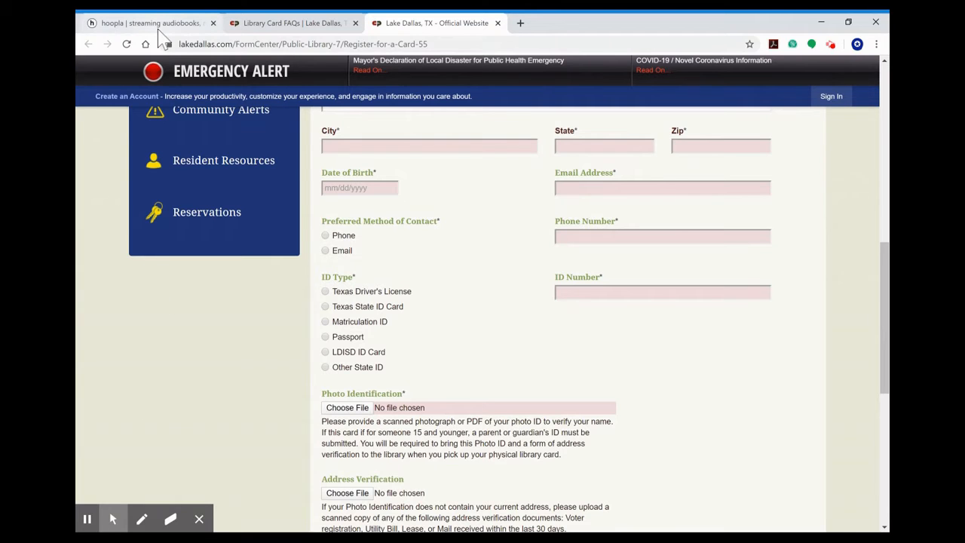
Return to hoopla, start sign-up with Get Started Today, and advance past the account info.
{"action": "left_click", "coordinate": [147, 23]}
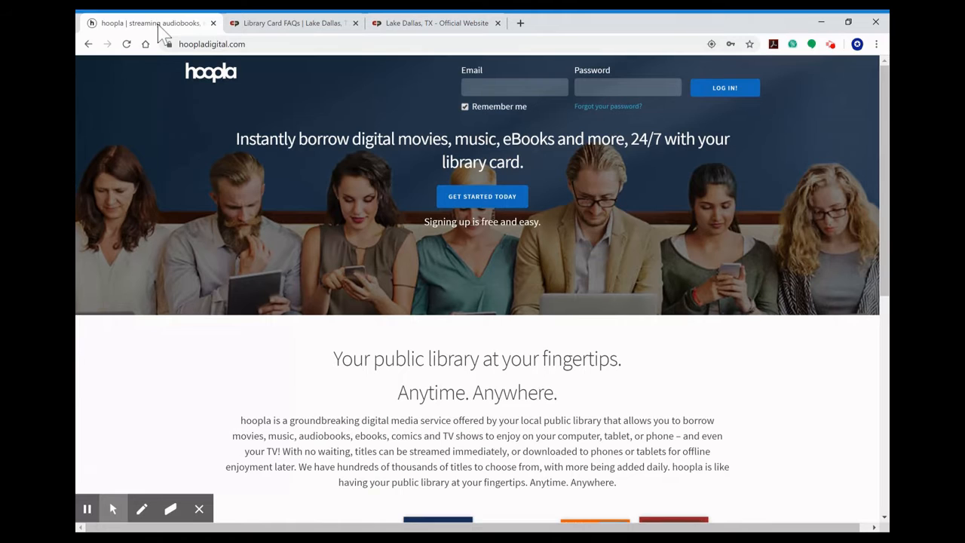
{"action": "mouse_move", "coordinate": [456, 207]}
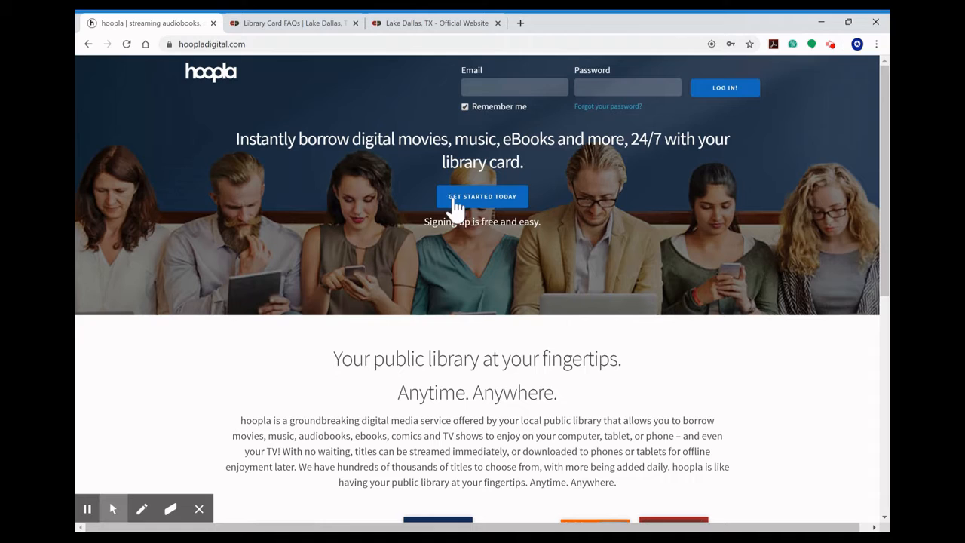
{"action": "left_click", "coordinate": [482, 196]}
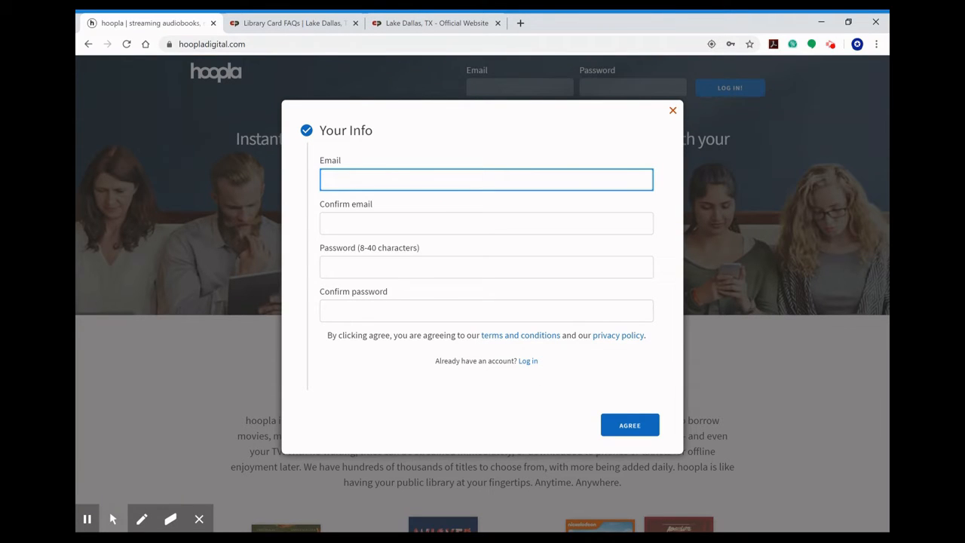
{"action": "left_click", "coordinate": [486, 179]}
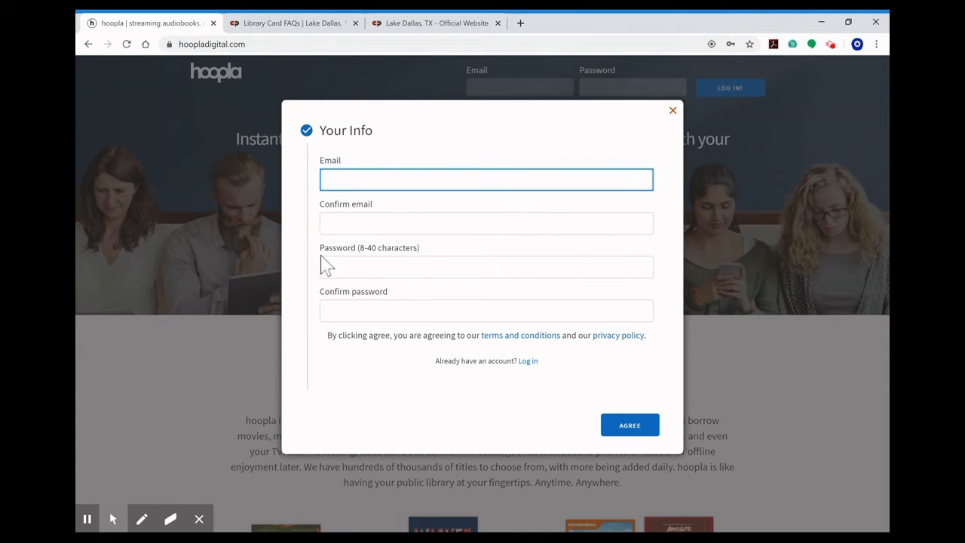
{"action": "left_click", "coordinate": [487, 179]}
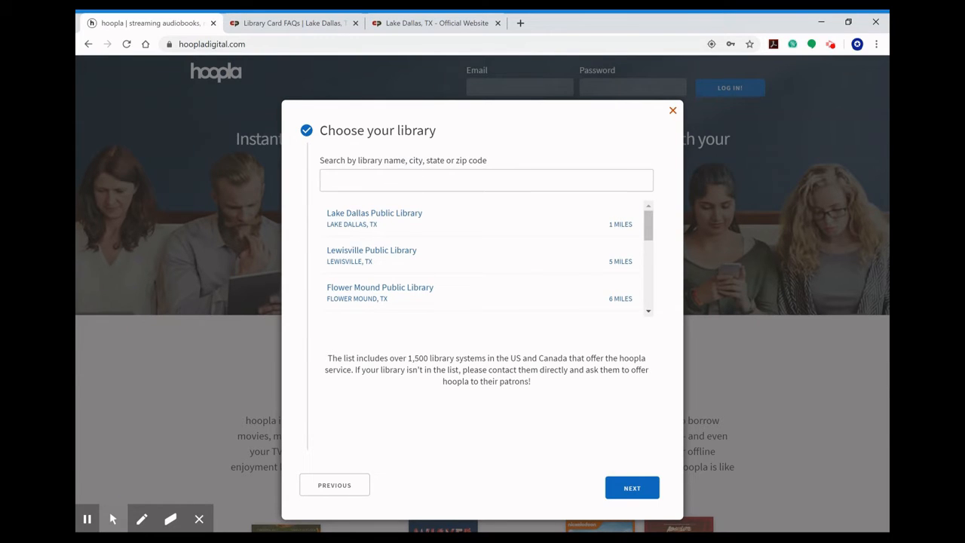
Search for 'Lake Dallas Public Library', select it, and continue with NEXT.
{"action": "type", "text": "Lake Dallas Public Library"}
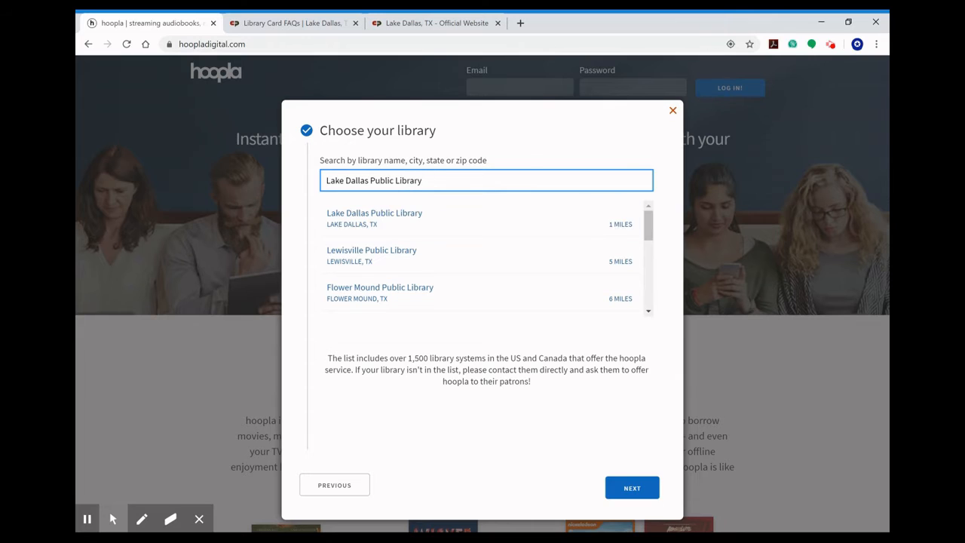
{"action": "left_click", "coordinate": [374, 218]}
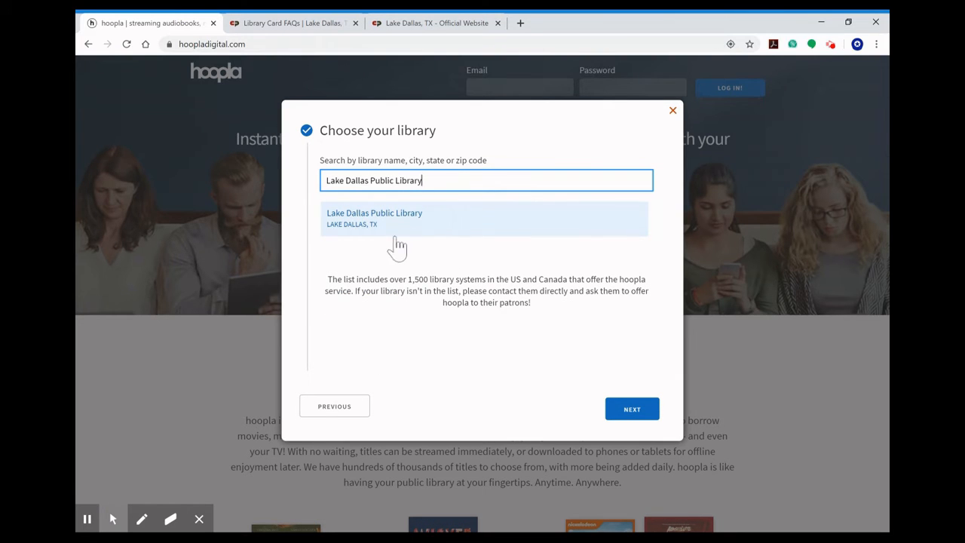
{"action": "mouse_move", "coordinate": [403, 267]}
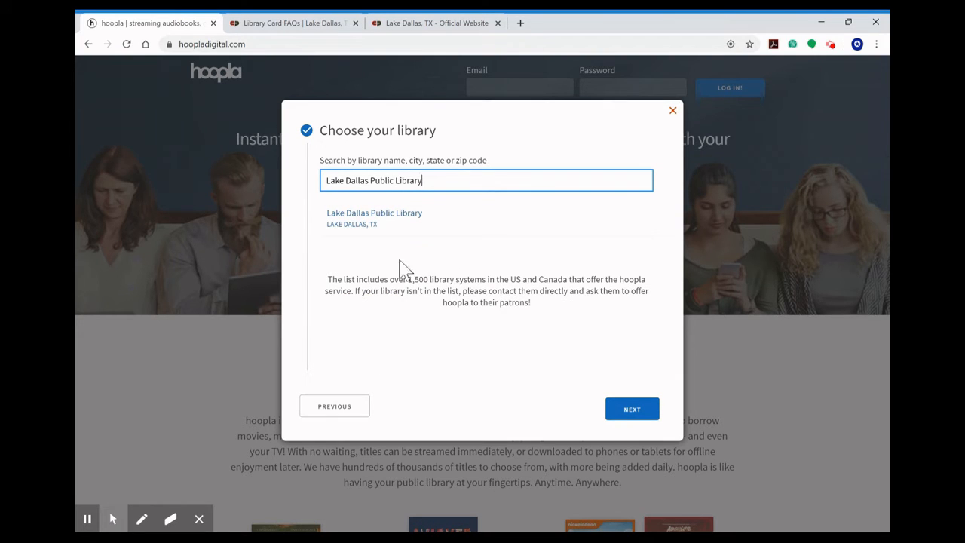
{"action": "left_click", "coordinate": [399, 218]}
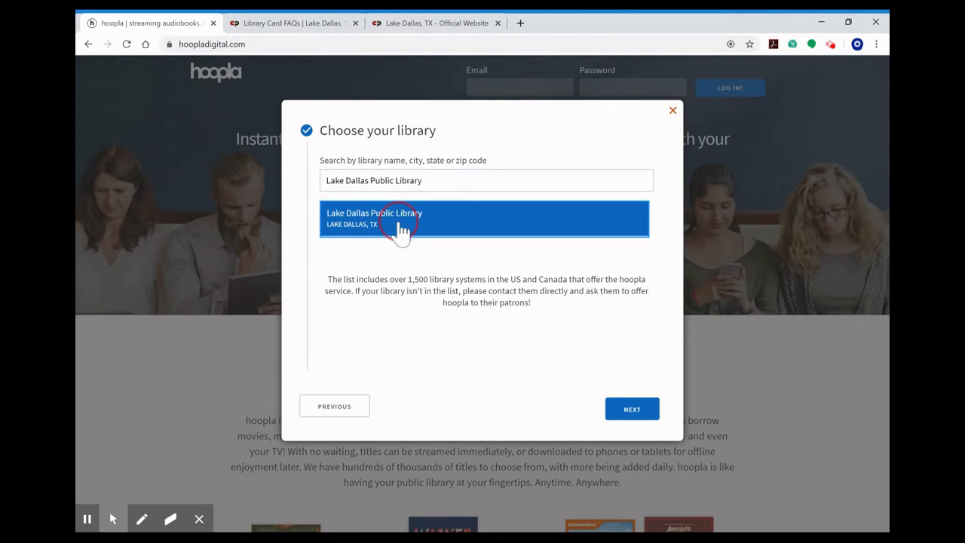
{"action": "mouse_move", "coordinate": [637, 321]}
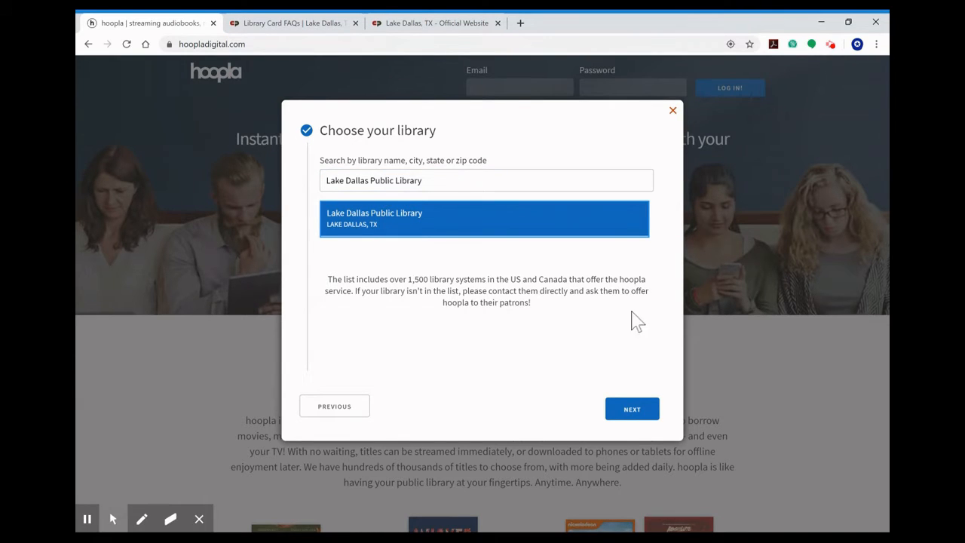
{"action": "left_click", "coordinate": [632, 409]}
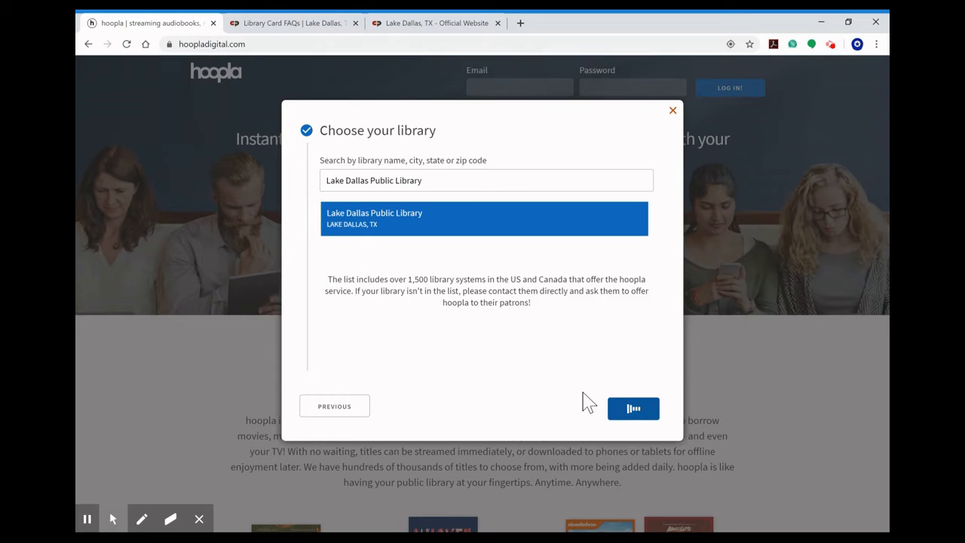
Enter the library card number and submit with SIGN ME UP.
{"action": "left_click", "coordinate": [633, 408]}
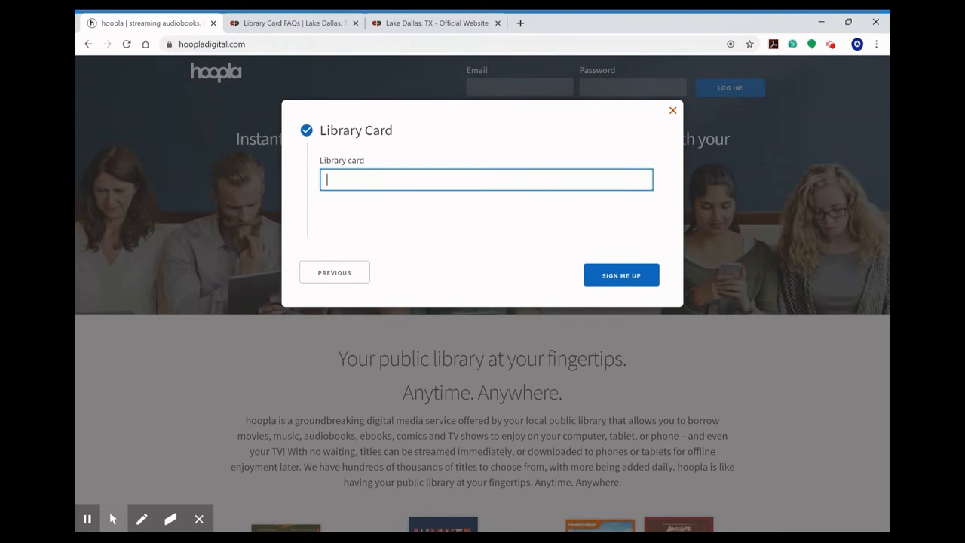
{"action": "mouse_move", "coordinate": [461, 220]}
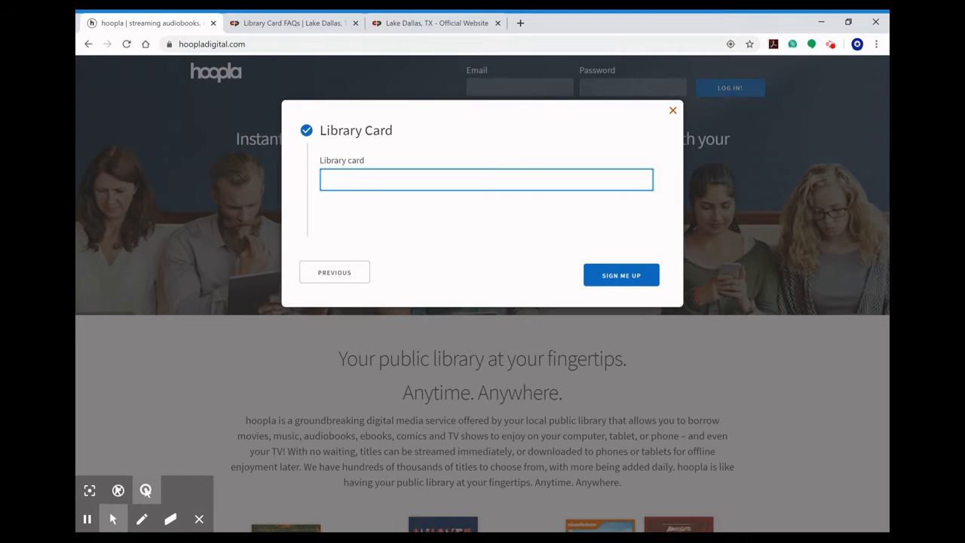
{"action": "left_click", "coordinate": [620, 274]}
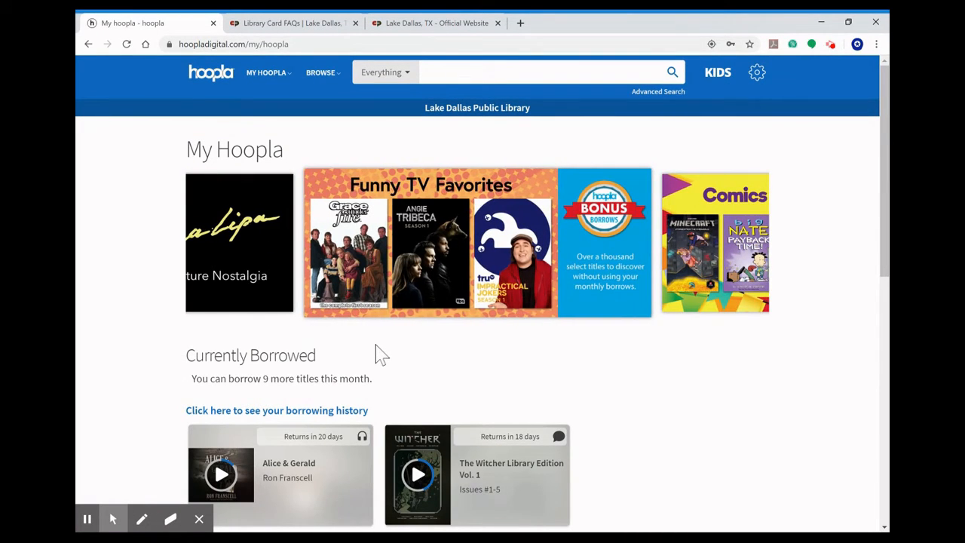
Scroll My Hoopla, then choose Ebooks from the BROWSE menu.
{"action": "scroll", "scroll_direction": "down", "scroll_amount": 3}
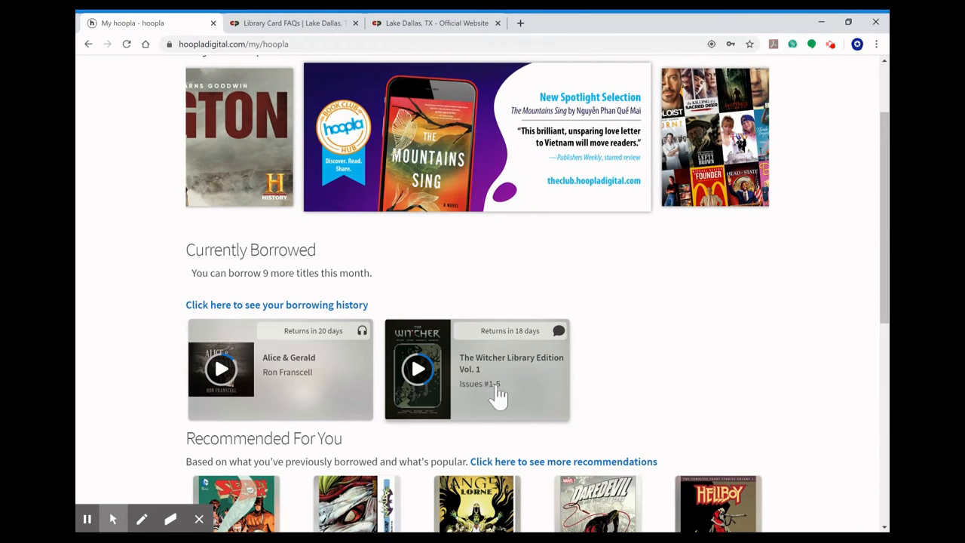
{"action": "scroll", "scroll_direction": "up", "scroll_amount": 3}
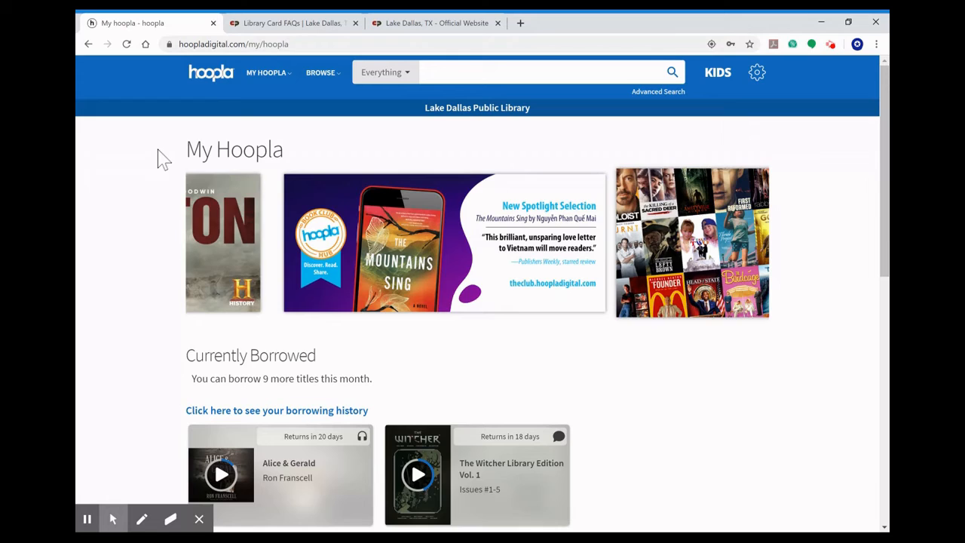
{"action": "left_click", "coordinate": [320, 72]}
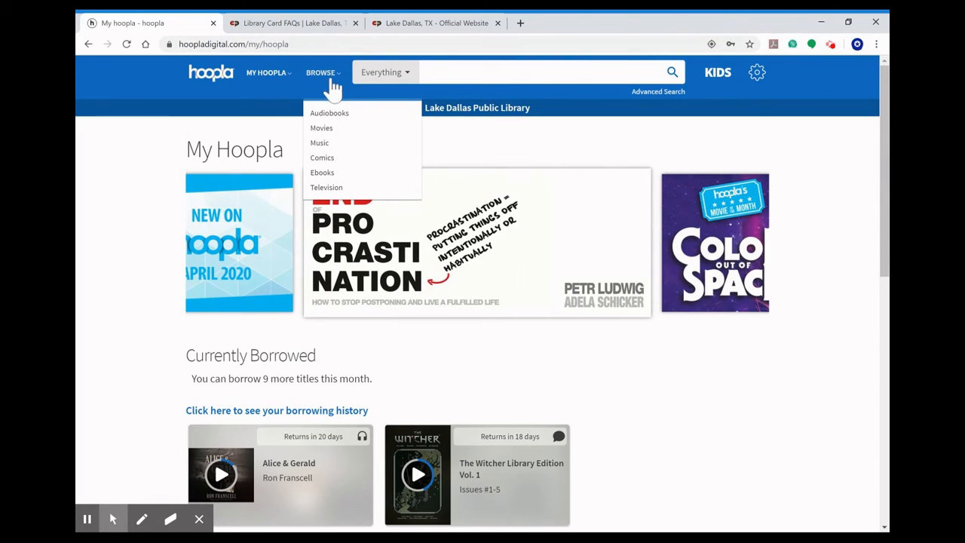
{"action": "mouse_move", "coordinate": [322, 172]}
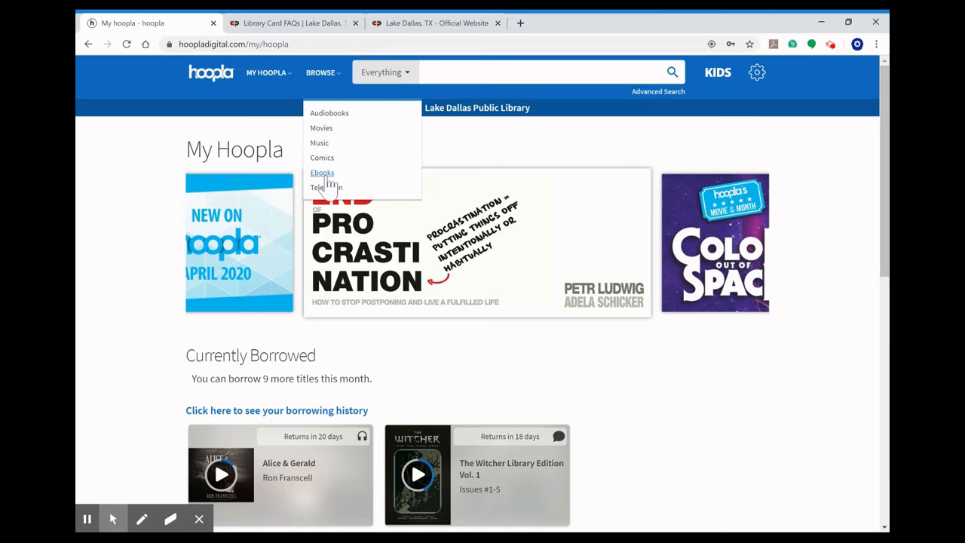
{"action": "mouse_move", "coordinate": [326, 187]}
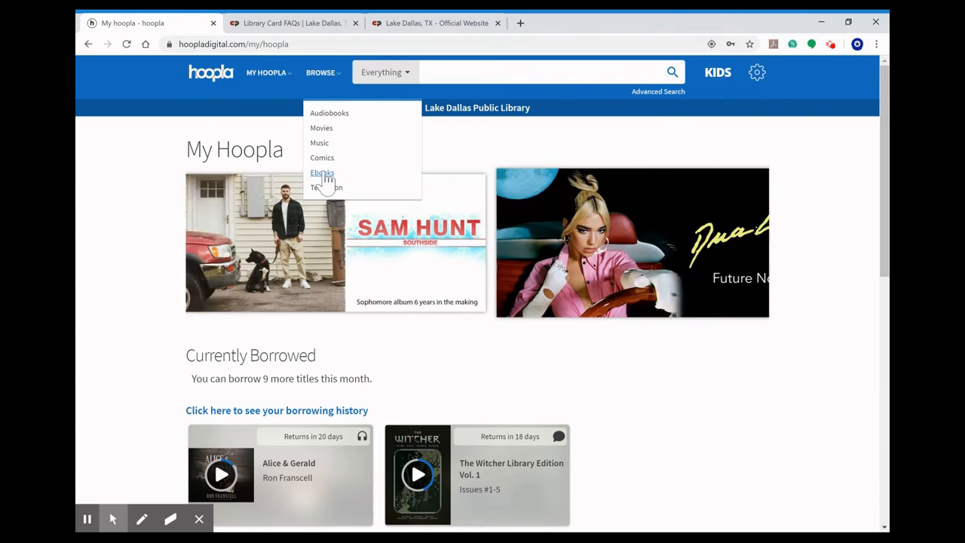
{"action": "left_click", "coordinate": [322, 172]}
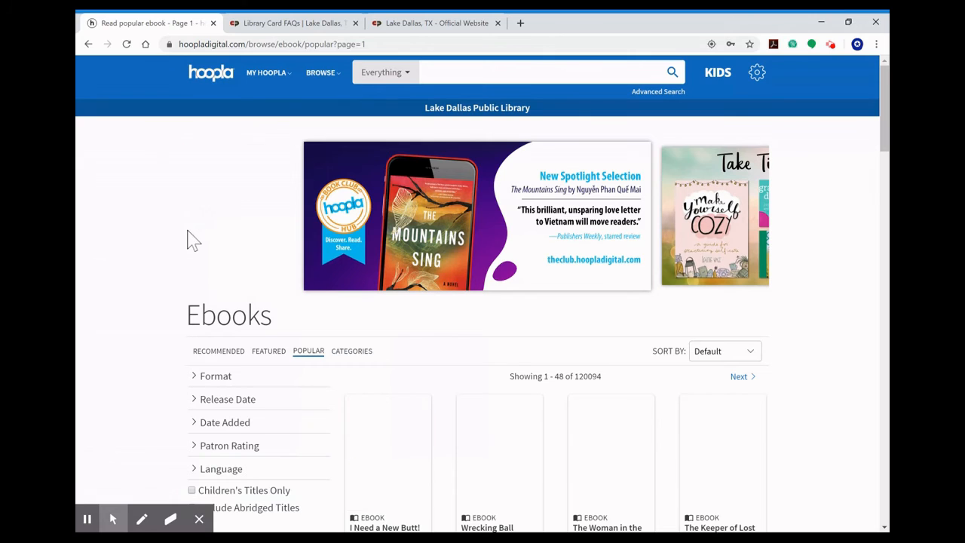
{"action": "scroll", "scroll_direction": "down", "scroll_amount": 3}
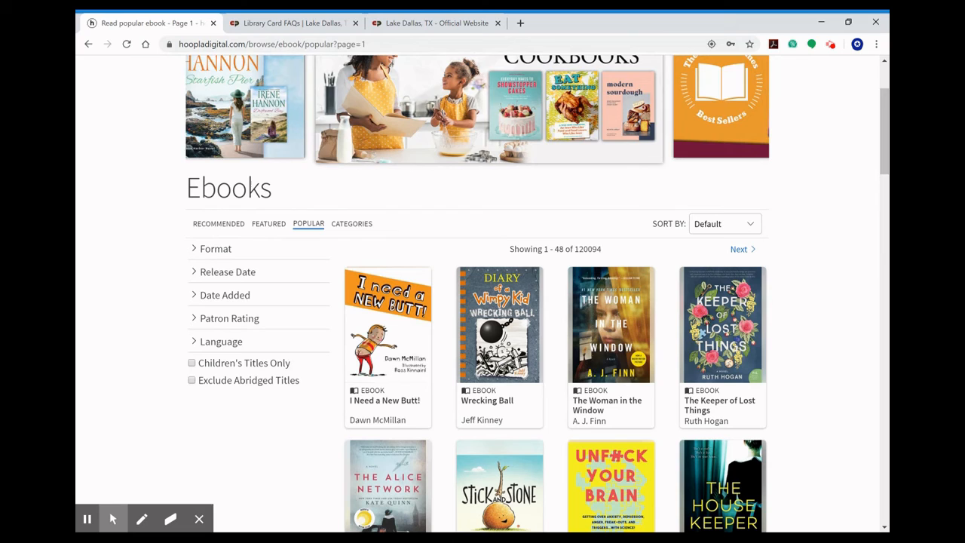
{"action": "scroll", "scroll_direction": "down", "scroll_amount": 3}
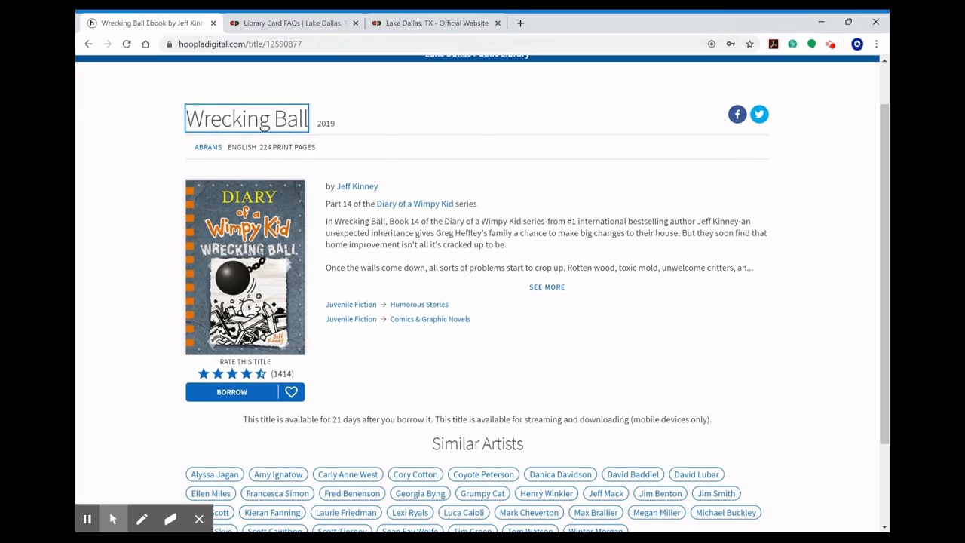
{"action": "mouse_move", "coordinate": [269, 421]}
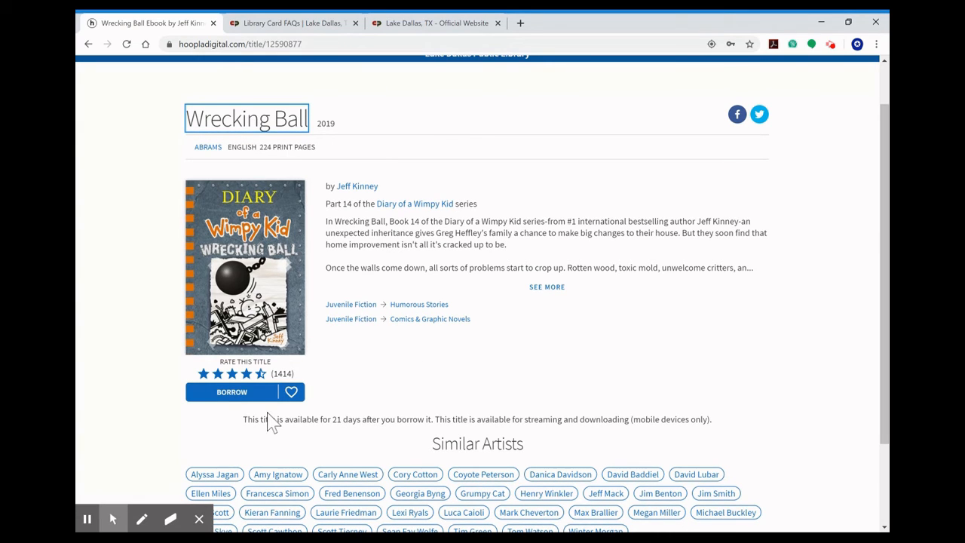
{"action": "mouse_move", "coordinate": [264, 420]}
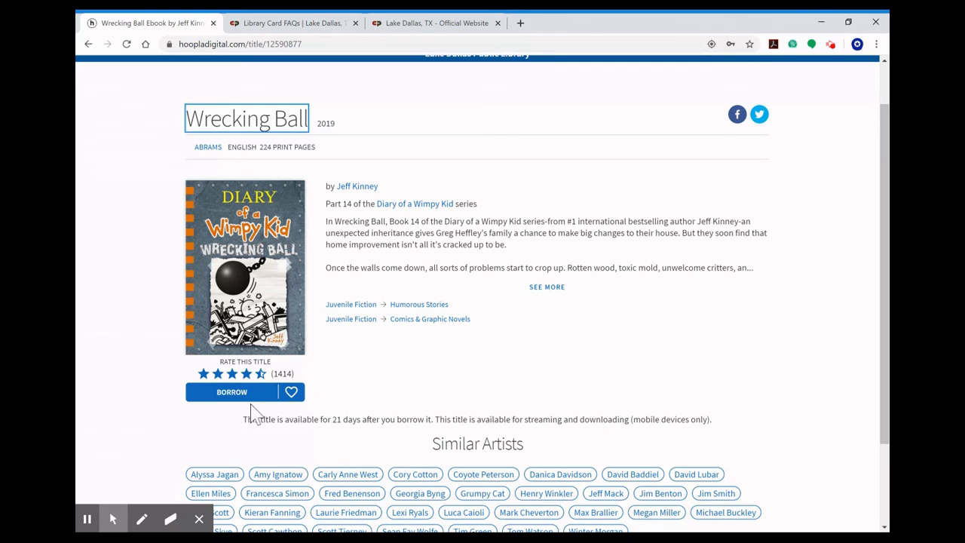
{"action": "mouse_move", "coordinate": [135, 372]}
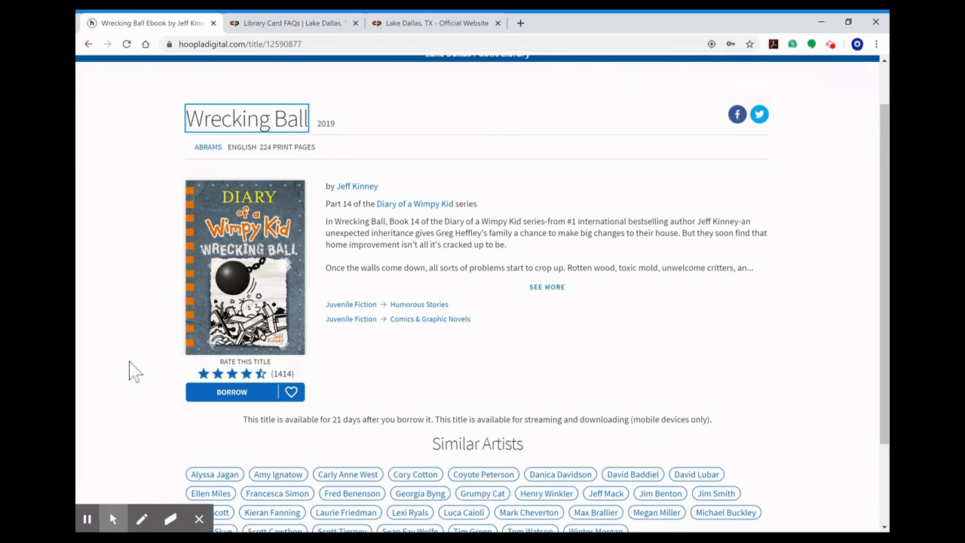
Switch back to the Lake Dallas Public Library tab.
{"action": "left_click", "coordinate": [293, 23]}
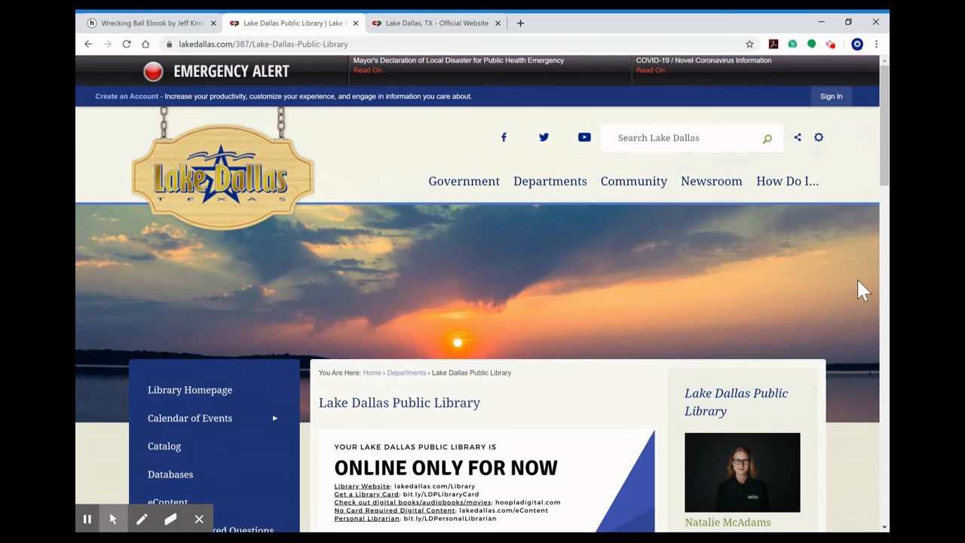
Scroll down the library page to the section menu and director's contact details.
{"action": "scroll", "scroll_direction": "down", "scroll_amount": 3}
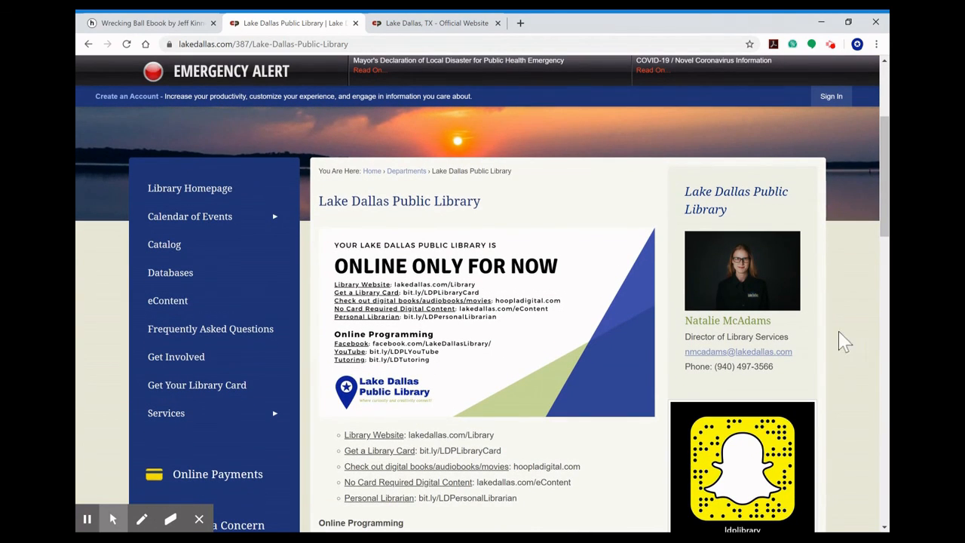
{"action": "mouse_move", "coordinate": [821, 338]}
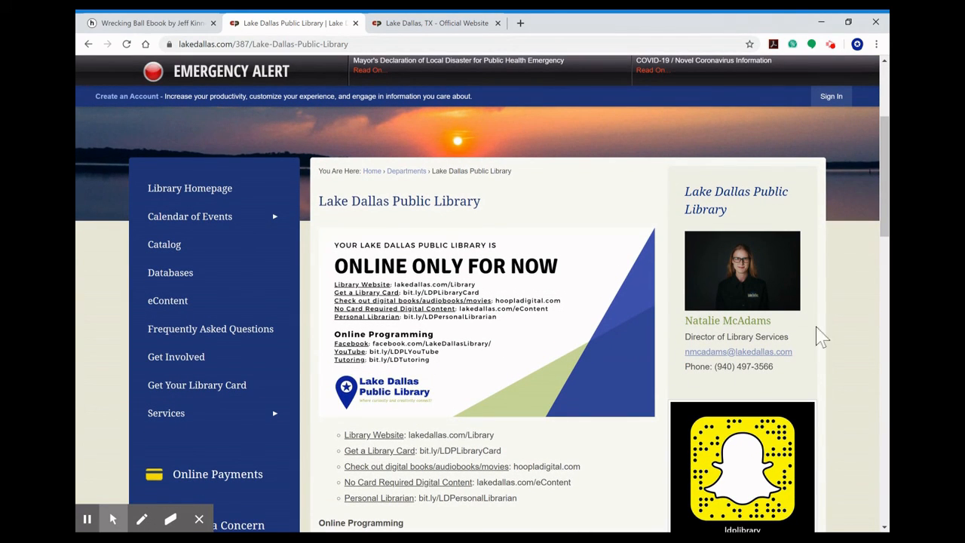